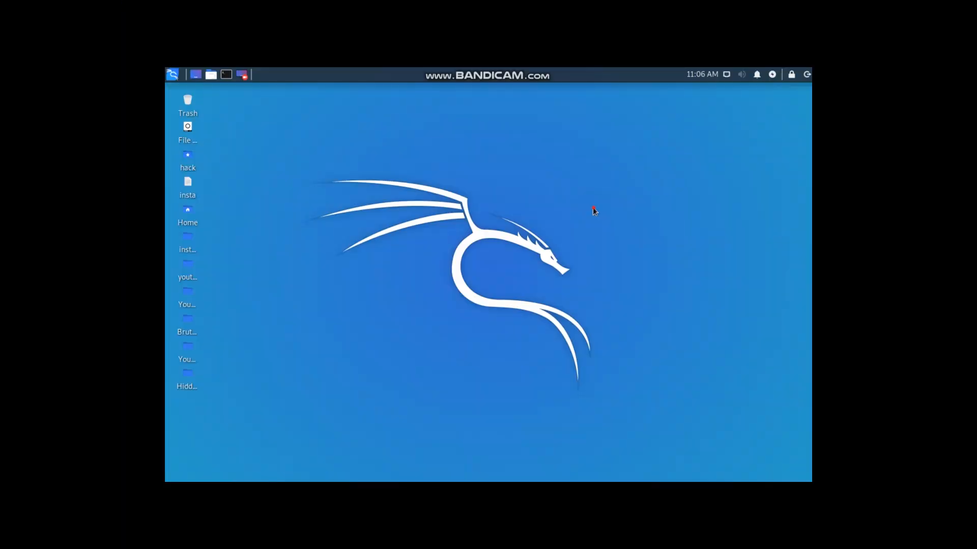
{"action": "mouse_move", "coordinate": [453, 324]}
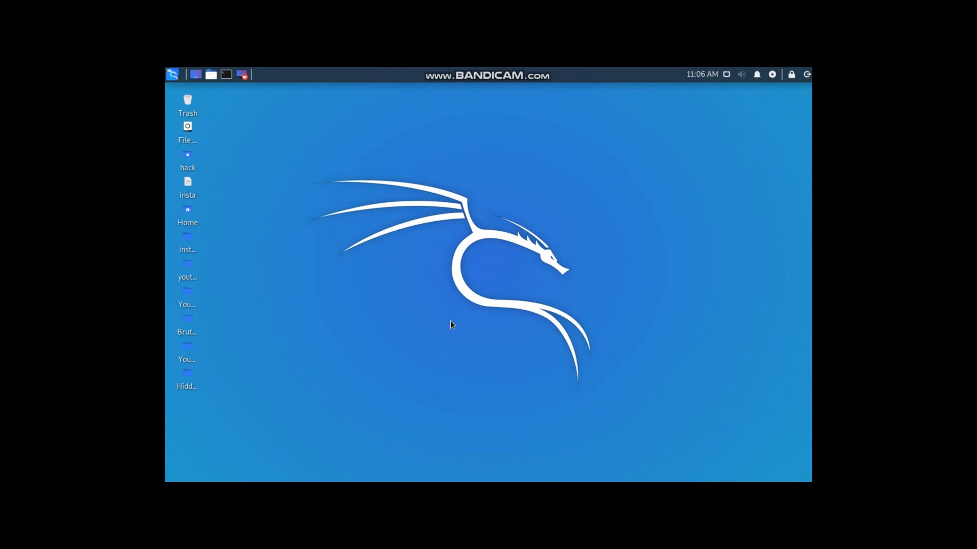
{"action": "mouse_move", "coordinate": [484, 309]}
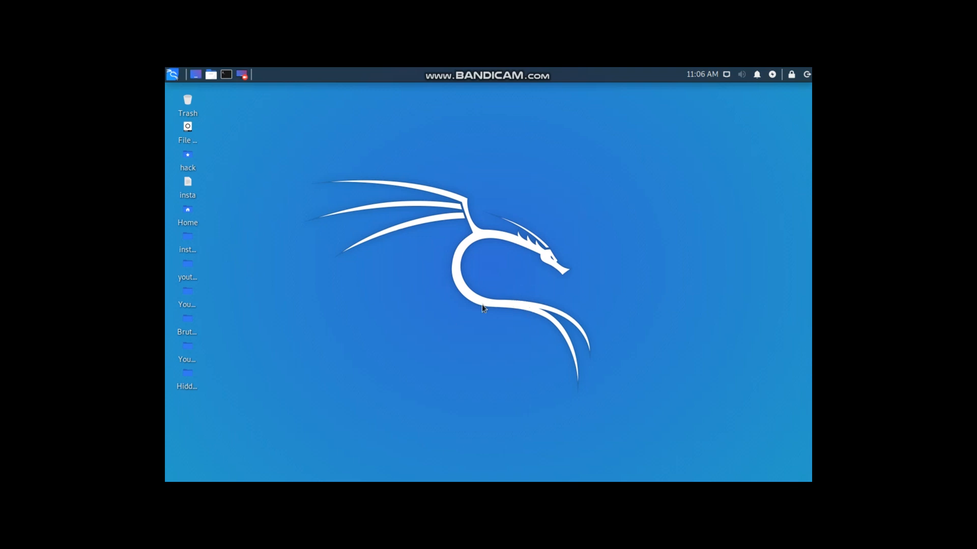
{"action": "mouse_move", "coordinate": [481, 310]}
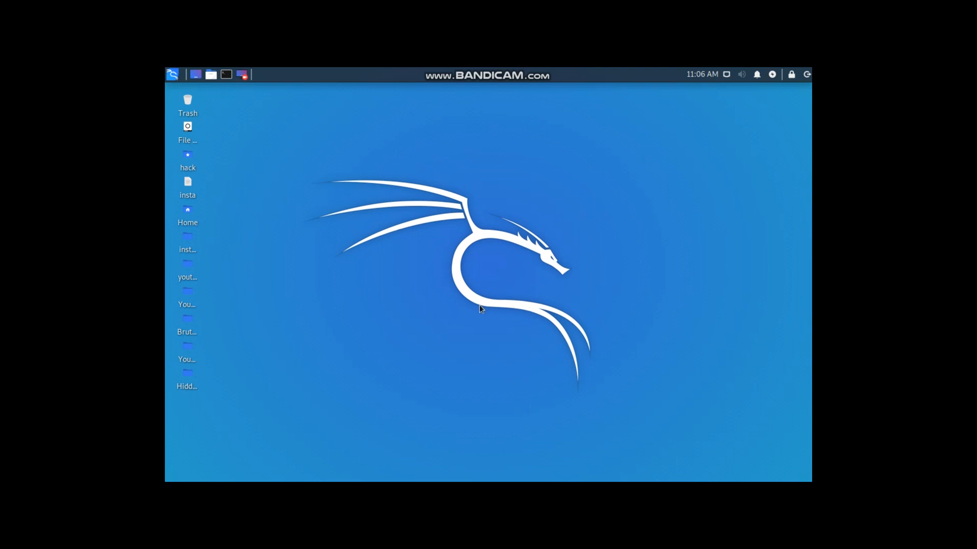
{"action": "mouse_move", "coordinate": [489, 249]}
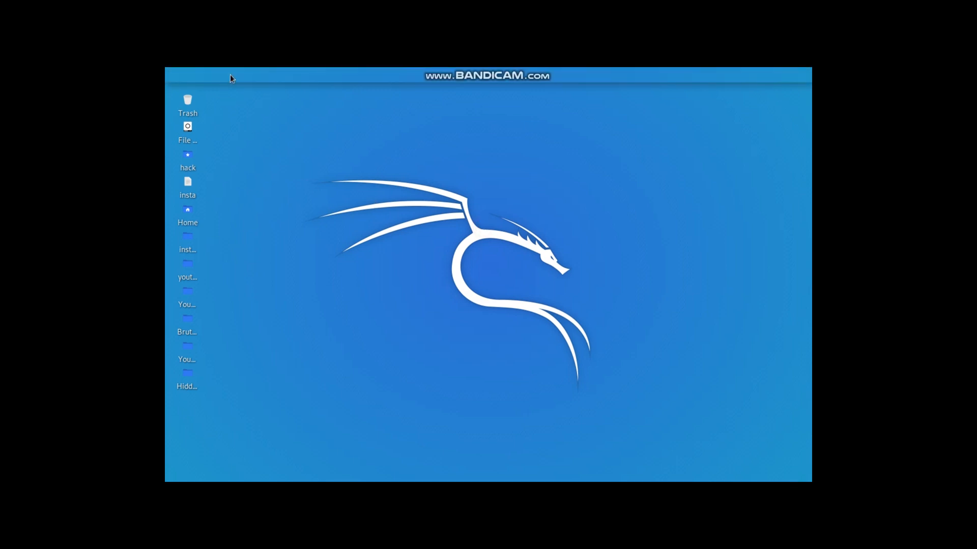
Step: Open a QTerminal window and change into the Desktop folder
{"action": "left_click", "coordinate": [226, 75]}
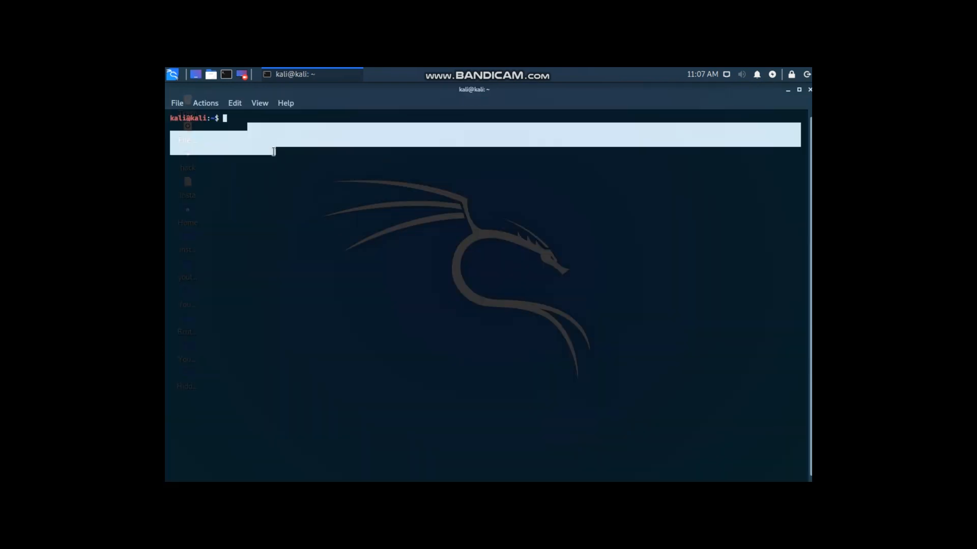
{"action": "type", "text": "cd"}
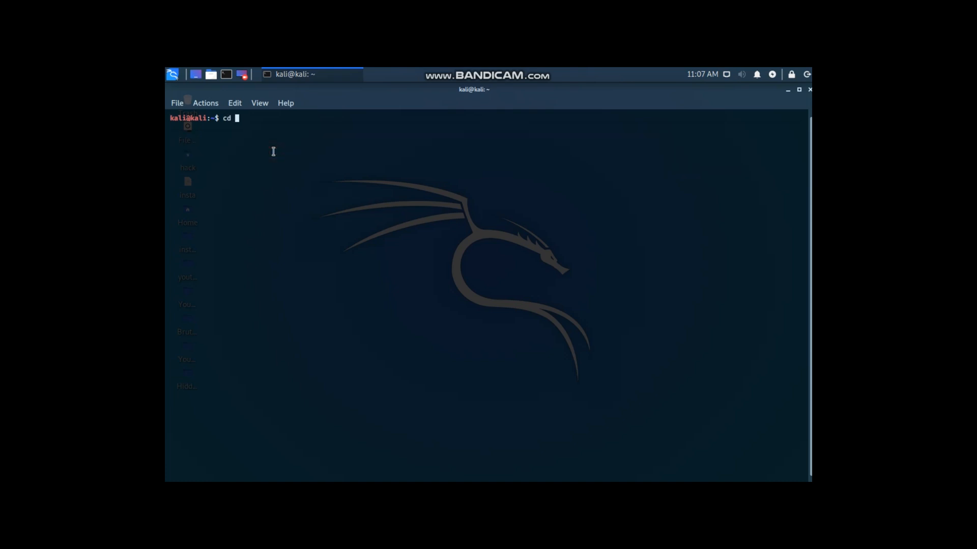
{"action": "type", "text": "Desktop"}
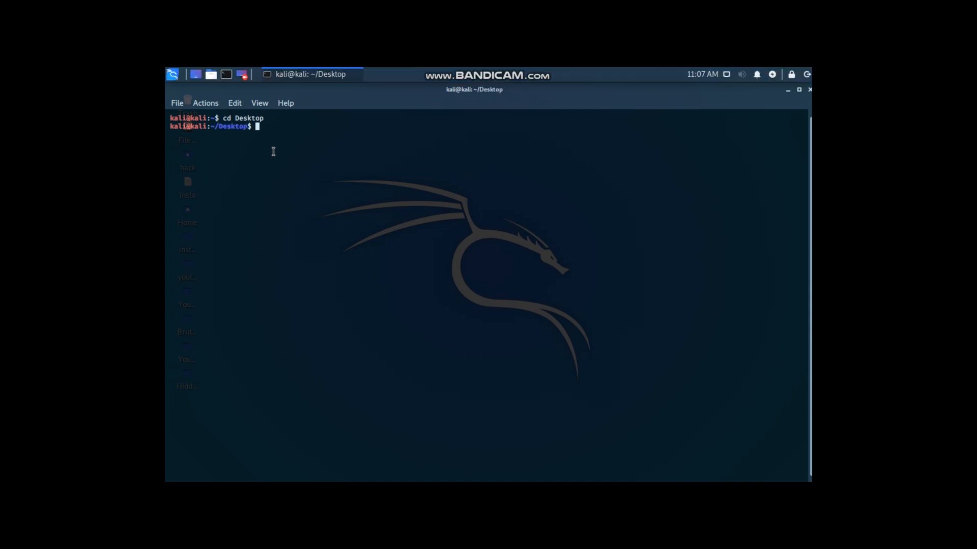
{"action": "mouse_move", "coordinate": [243, 163]}
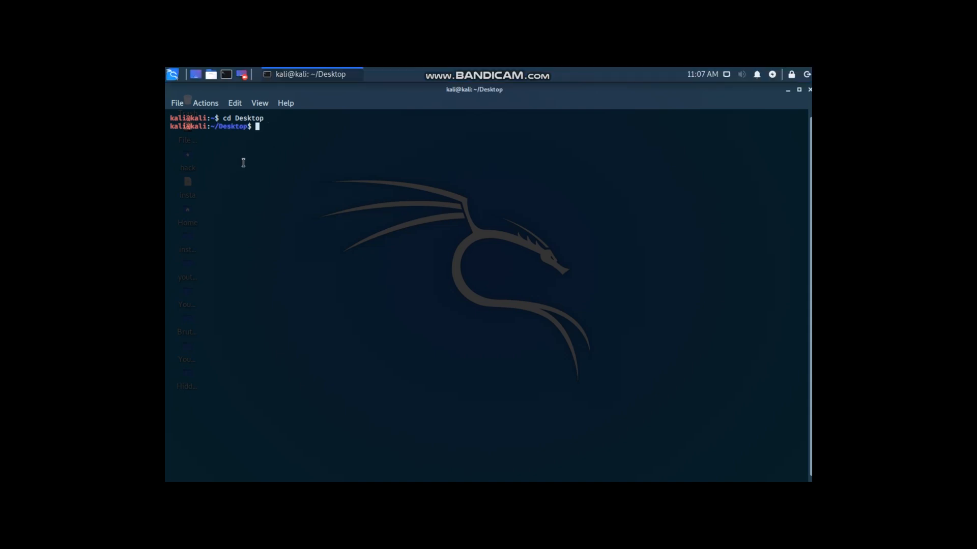
{"action": "type", "text": "git clone"}
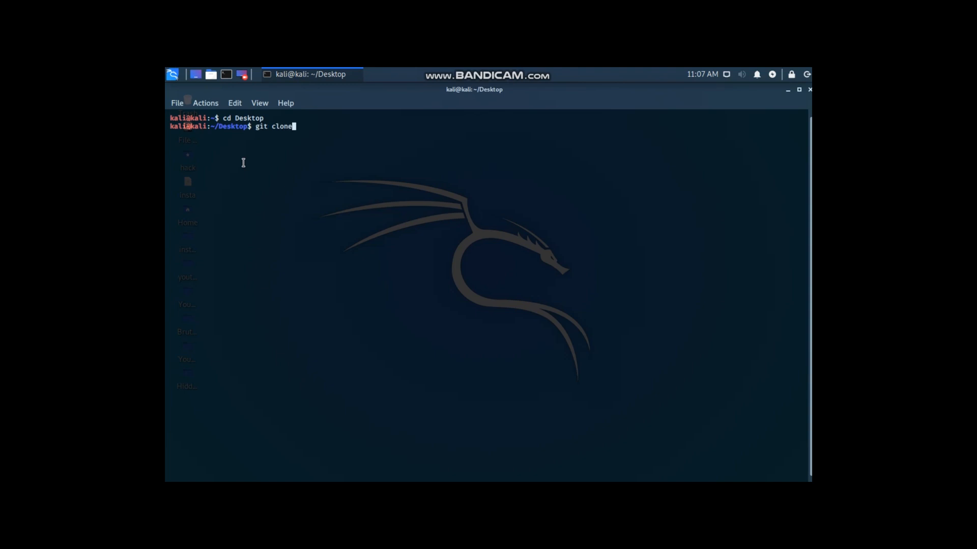
{"action": "type", "text": "https://www.github.com/"}
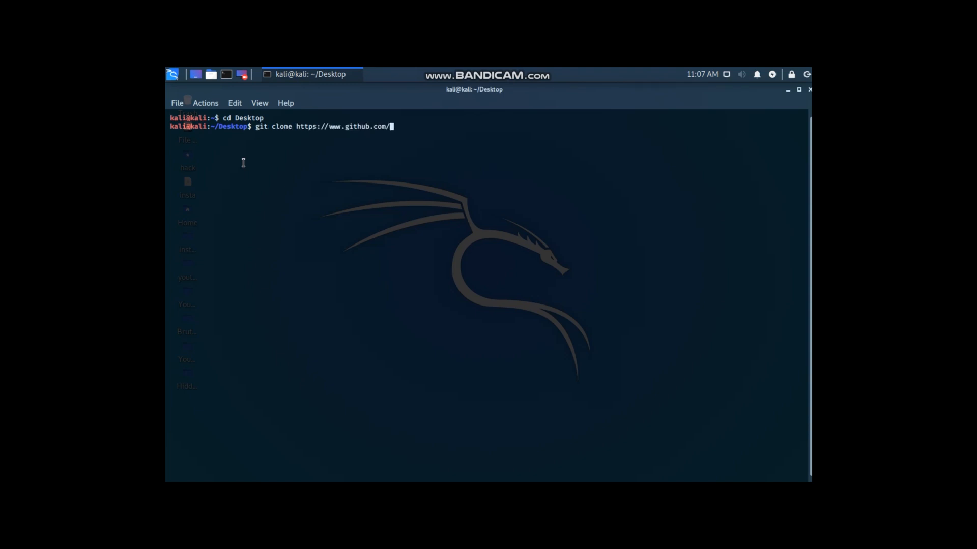
{"action": "type", "text": "thelinuxchoice"}
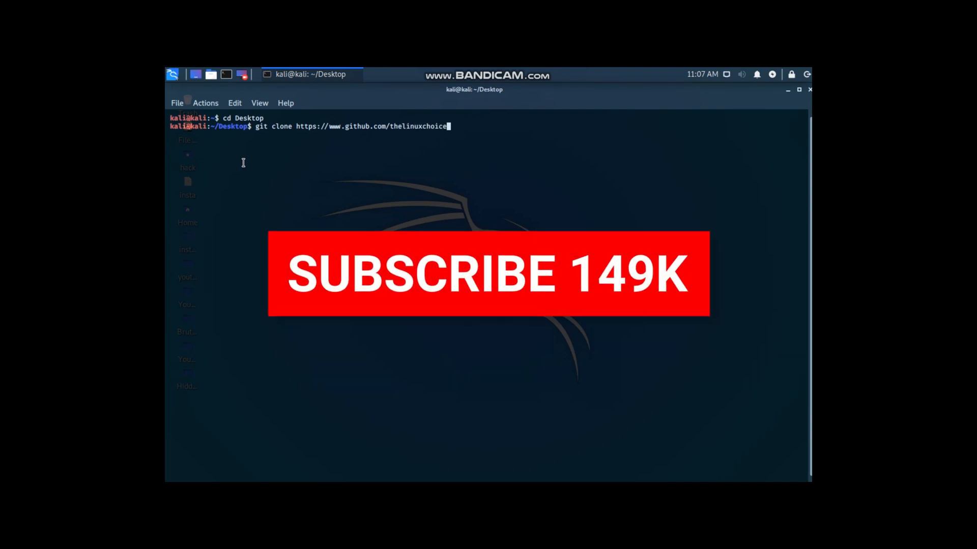
{"action": "type", "text": "/inshackle"}
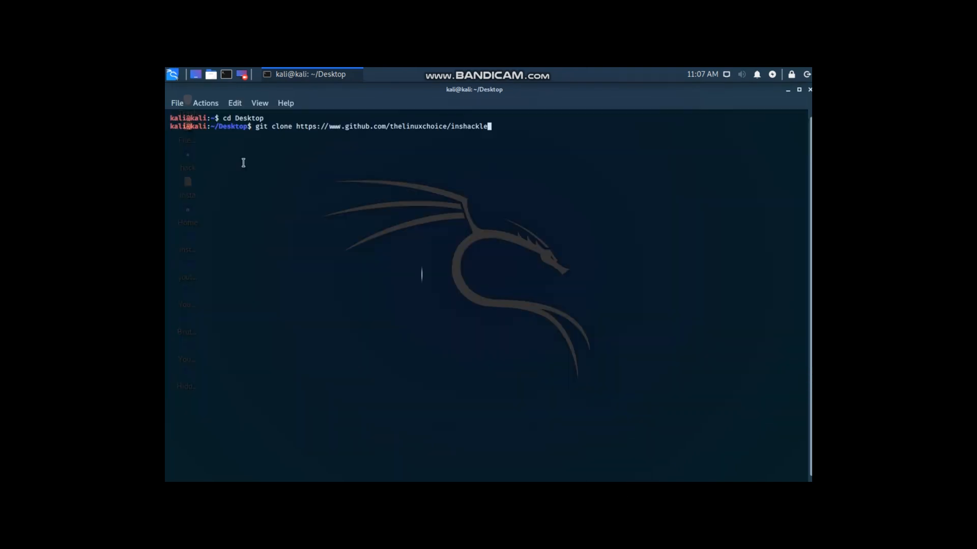
{"action": "type", "text": ".git"}
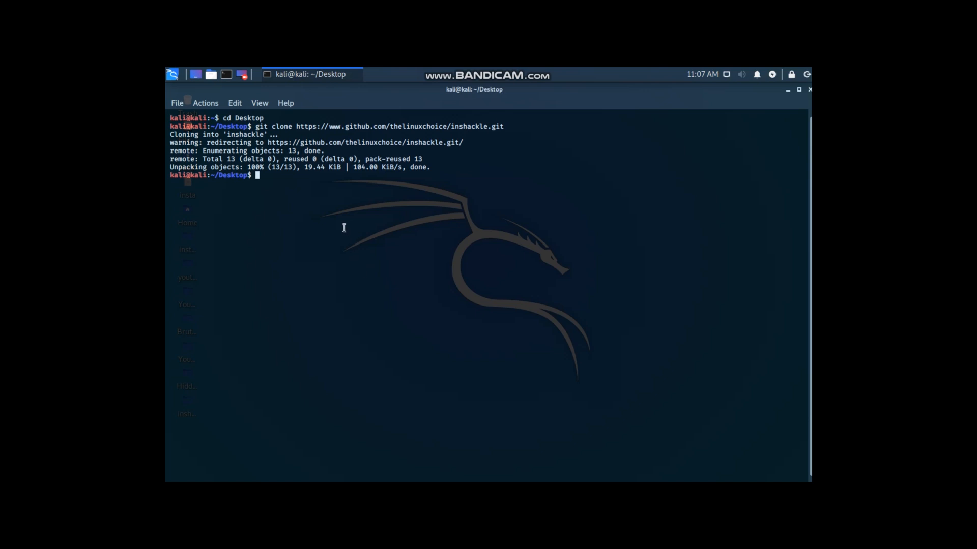
{"action": "mouse_move", "coordinate": [229, 220]}
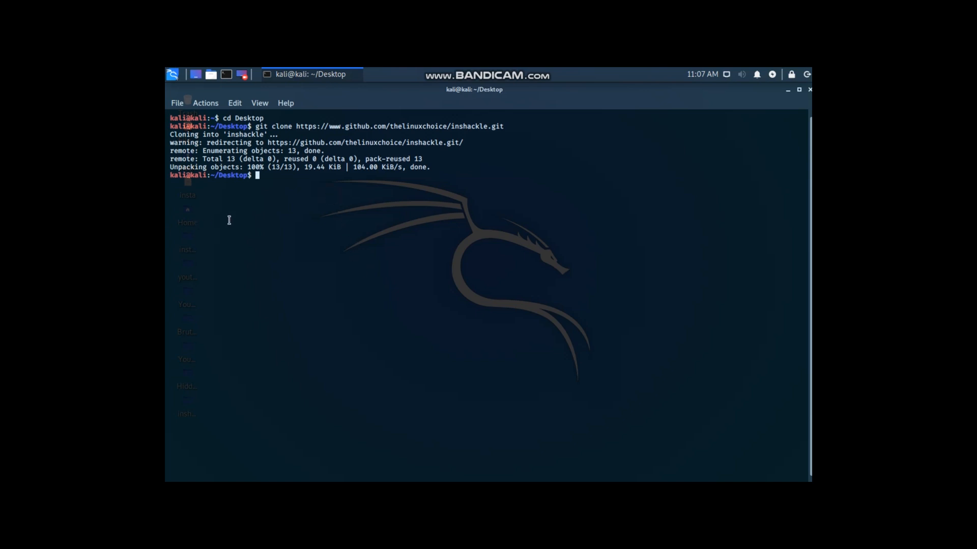
Step: Move into the inshackle folder, list its files, and enter 'bash inshackle.sh'
{"action": "type", "text": "ls"}
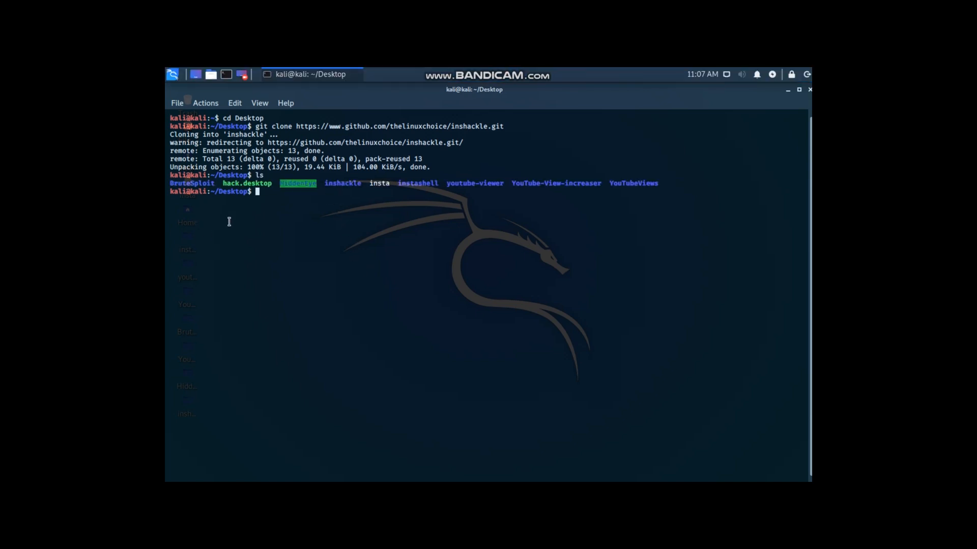
{"action": "mouse_move", "coordinate": [353, 242]}
{"action": "type", "text": "cd inshackle"}
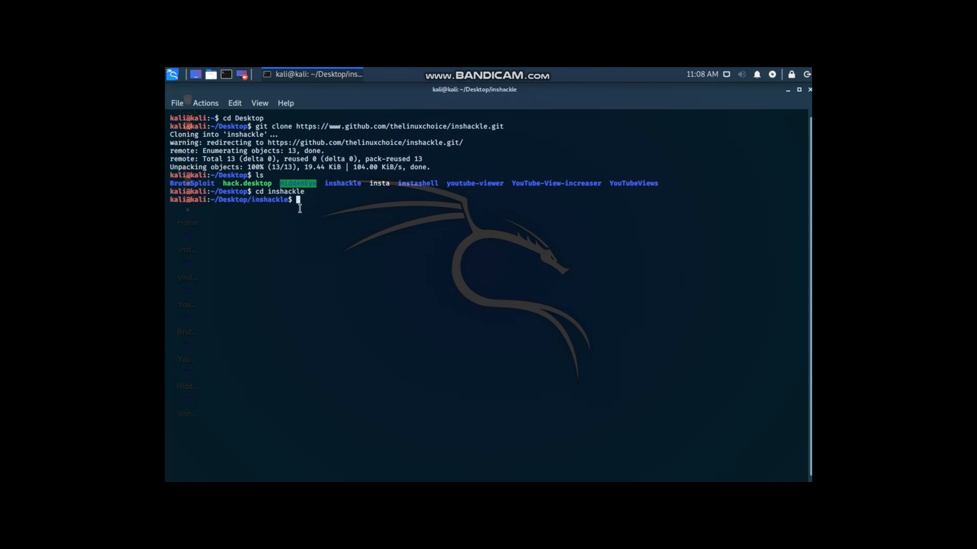
{"action": "mouse_move", "coordinate": [313, 222]}
{"action": "type", "text": "ls"}
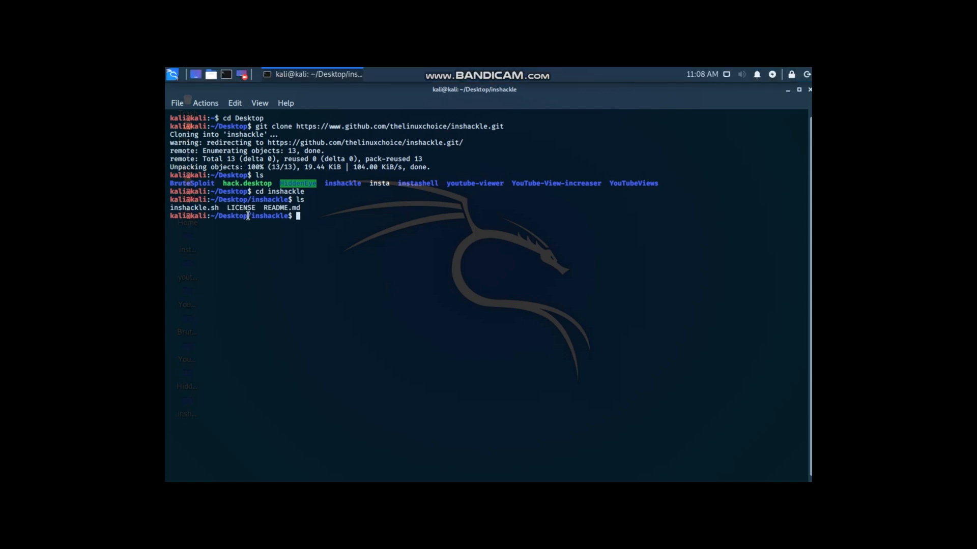
{"action": "double_click", "coordinate": [193, 207]}
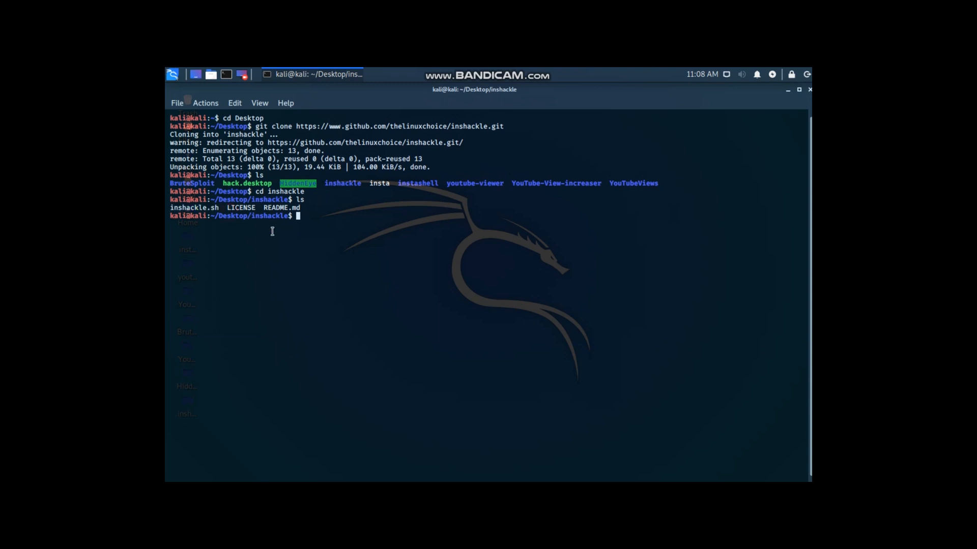
{"action": "type", "text": "bash inshackle"}
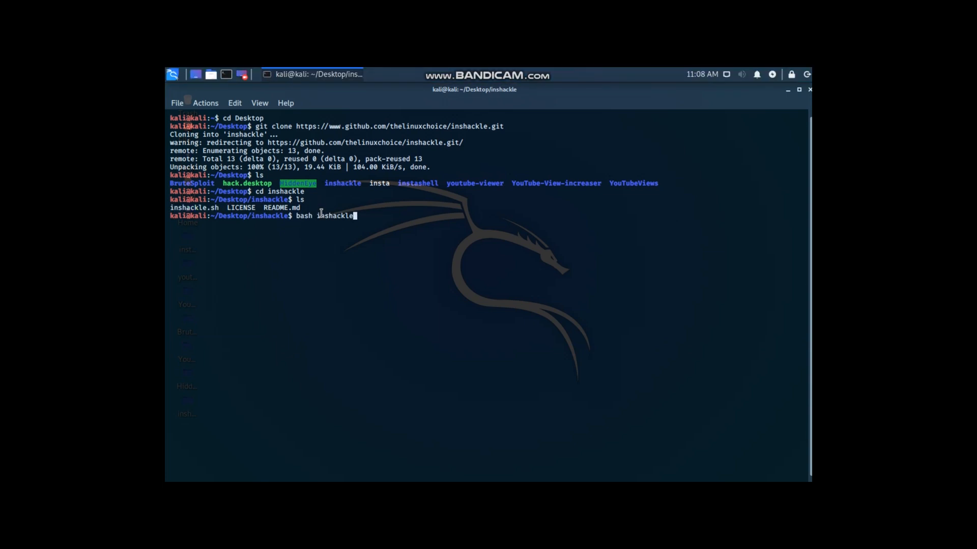
{"action": "type", "text": ".sh"}
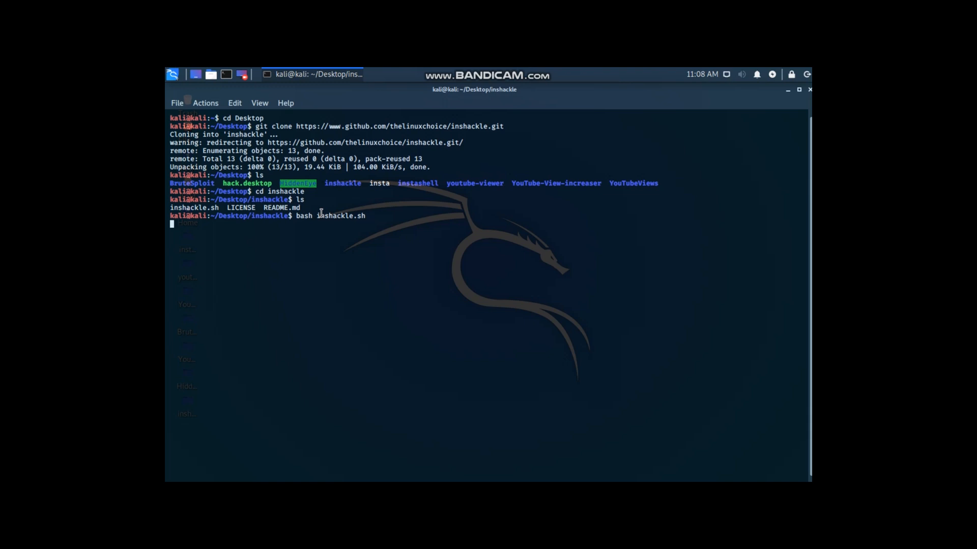
Step: Run the script and wait for the eight-option inshackle menu to appear
{"action": "key", "text": "Return"}
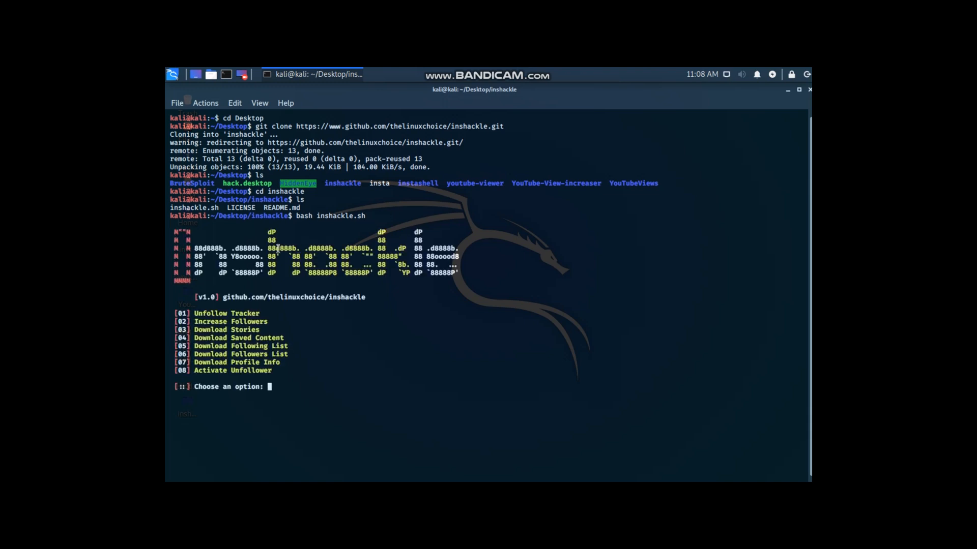
{"action": "mouse_move", "coordinate": [455, 395]}
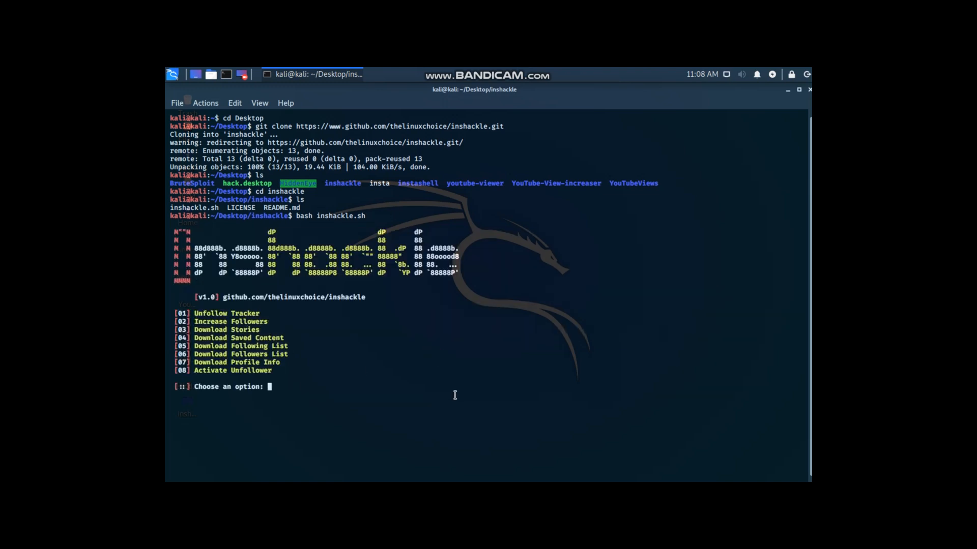
{"action": "key", "text": "Down"}
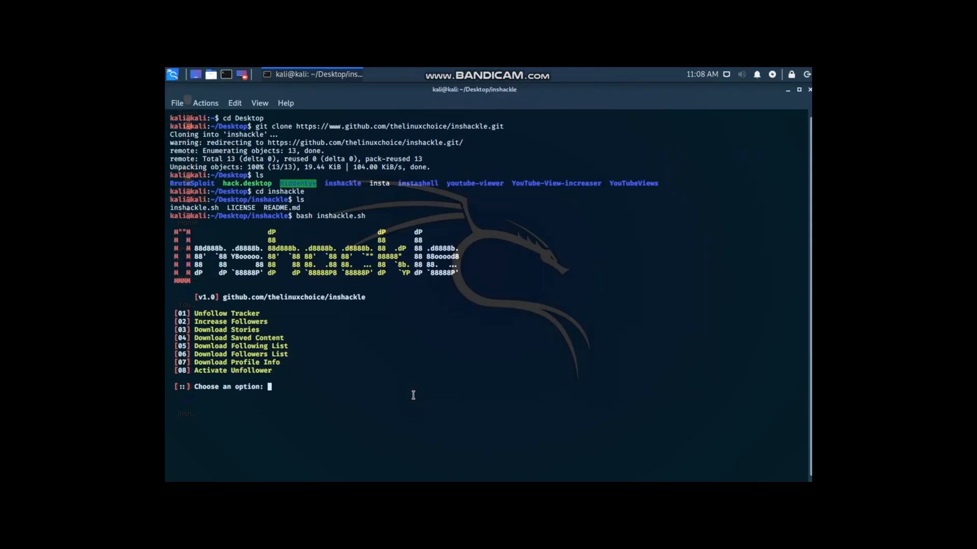
{"action": "mouse_move", "coordinate": [200, 321]}
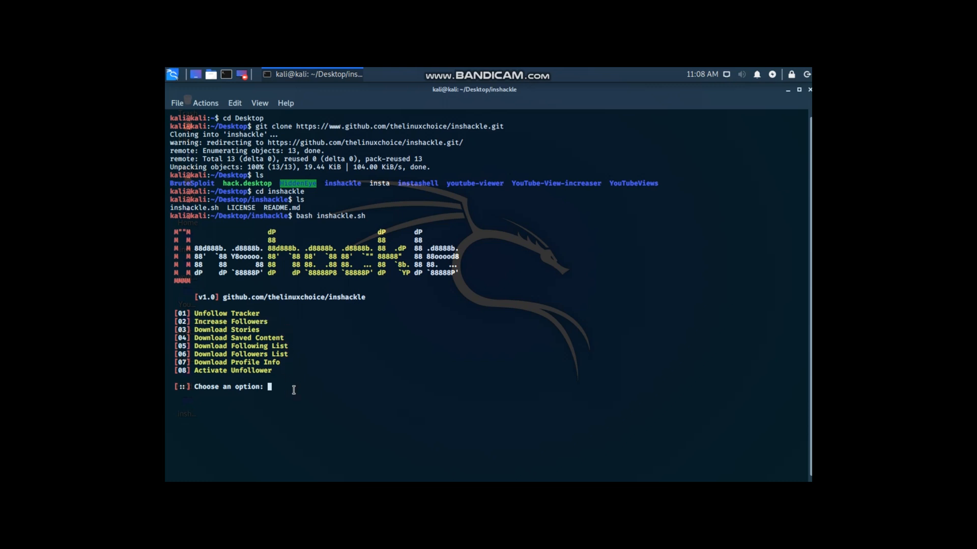
Step: Choose option 2, enter login credentials, stop the routine with Ctrl+C, and clear the terminal
{"action": "type", "text": "2"}
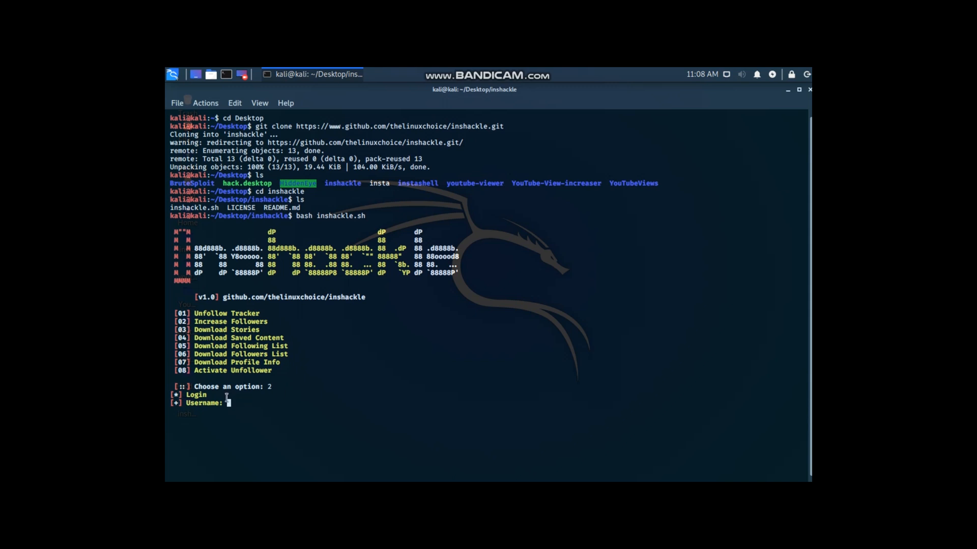
{"action": "mouse_move", "coordinate": [244, 408]}
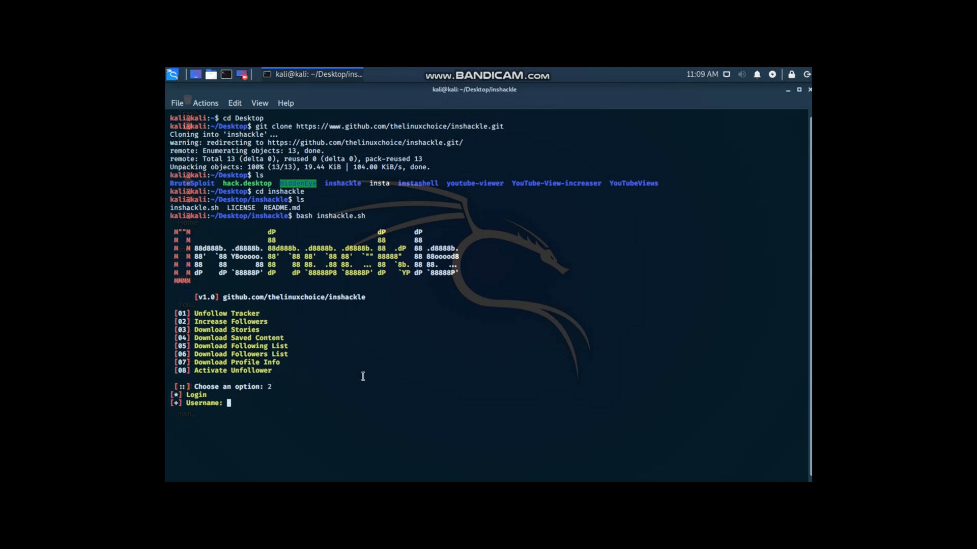
{"action": "type", "text": "afgsdghayh"}
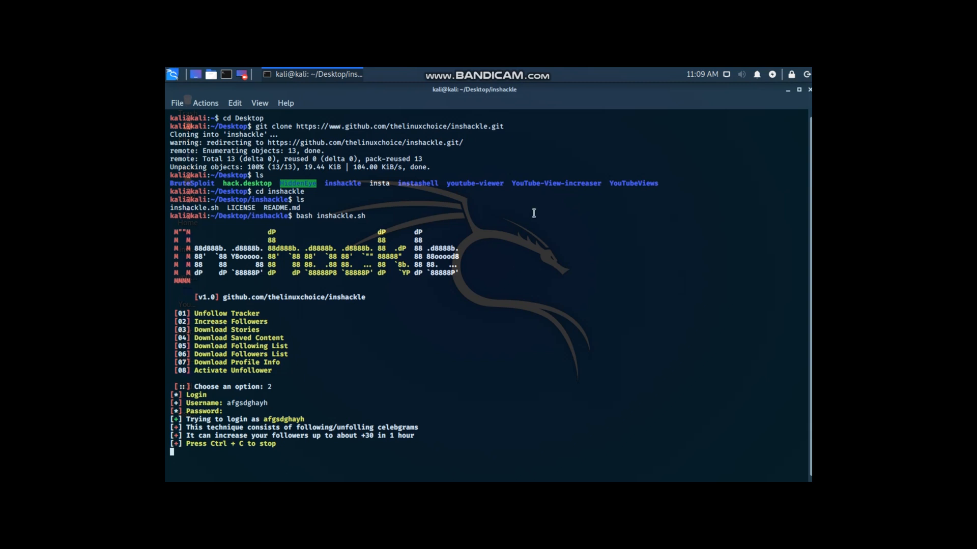
{"action": "mouse_move", "coordinate": [428, 371]}
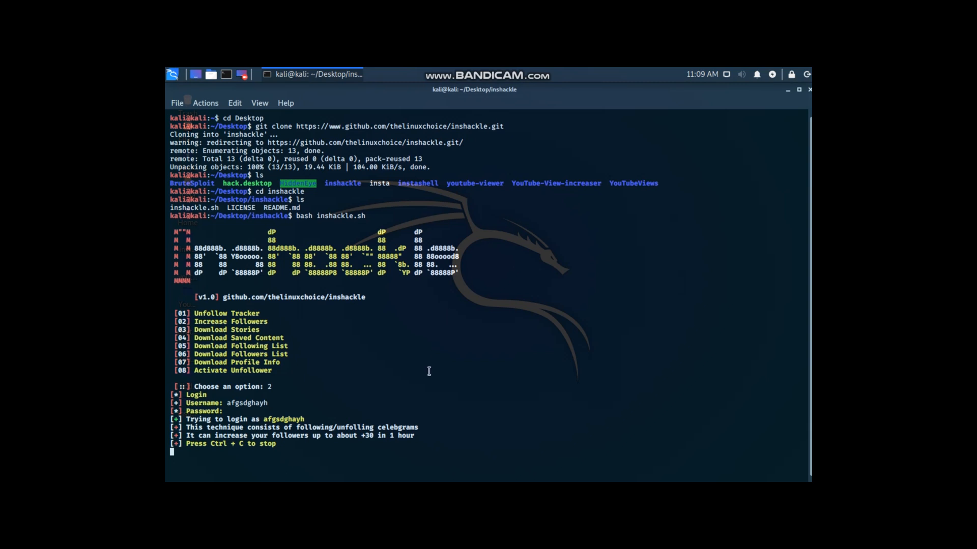
{"action": "key", "text": "ctrl+c"}
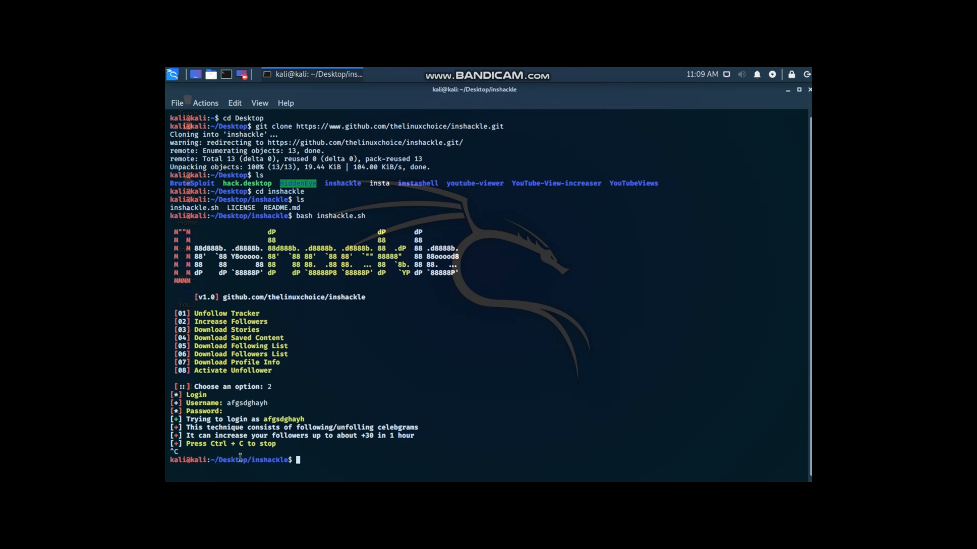
{"action": "mouse_move", "coordinate": [339, 403]}
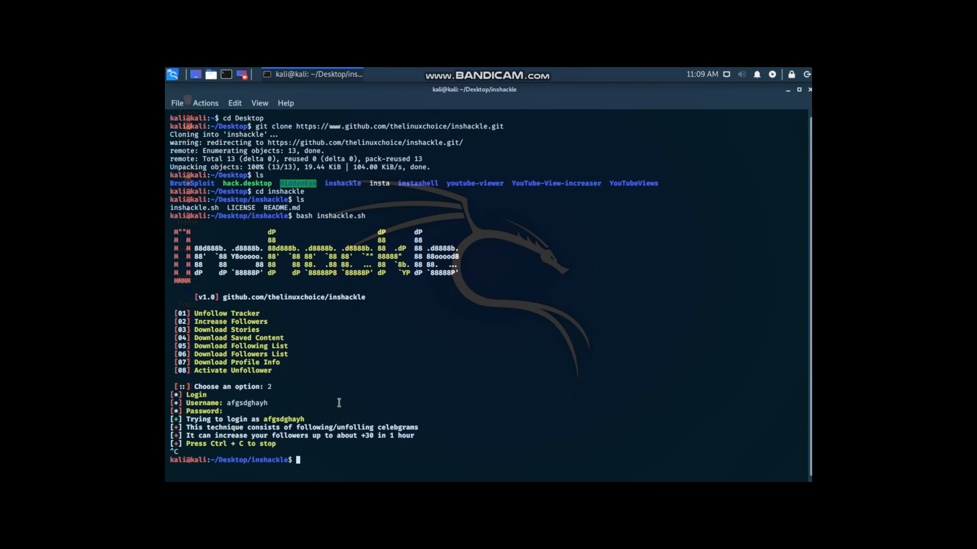
{"action": "type", "text": "clear"}
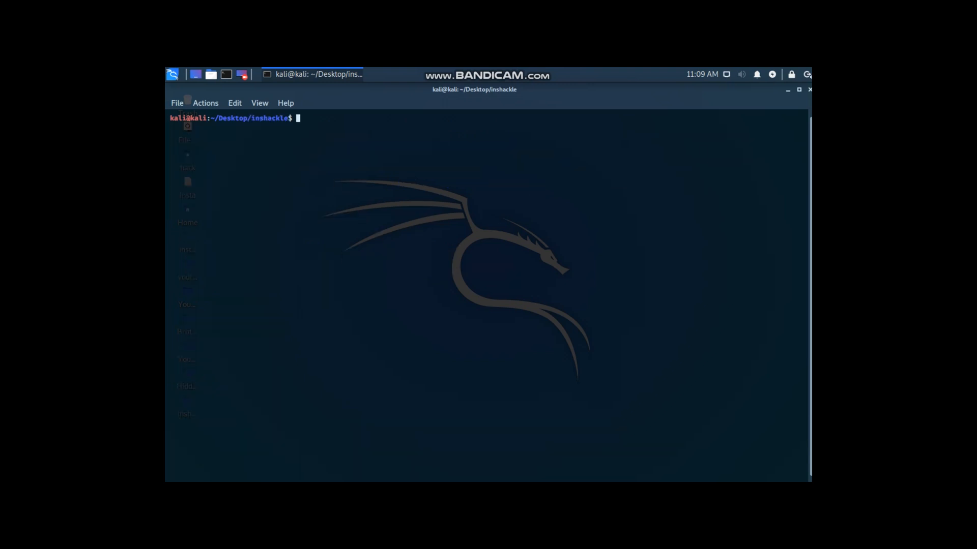
Step: Minimize the terminal and open the desktop's right-click menu
{"action": "left_click", "coordinate": [787, 89]}
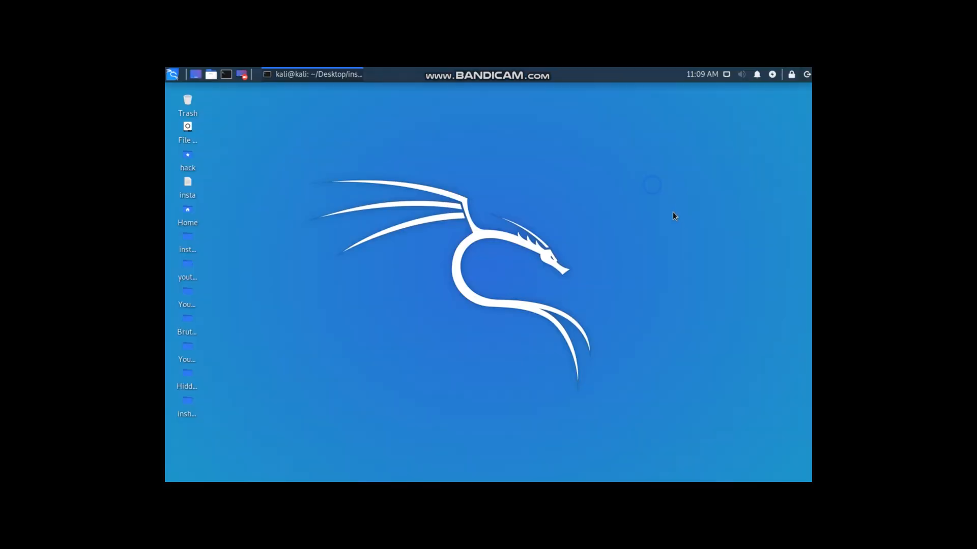
{"action": "right_click", "coordinate": [408, 206]}
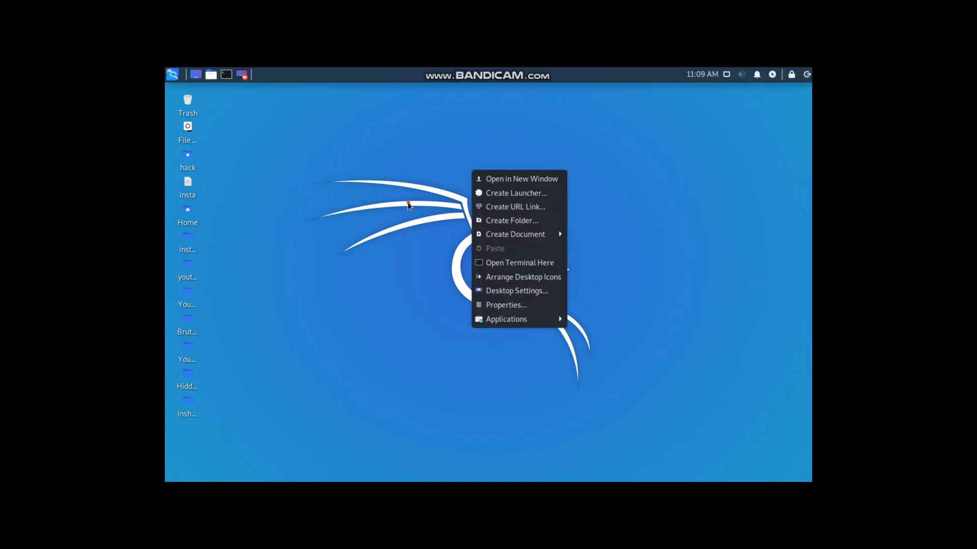